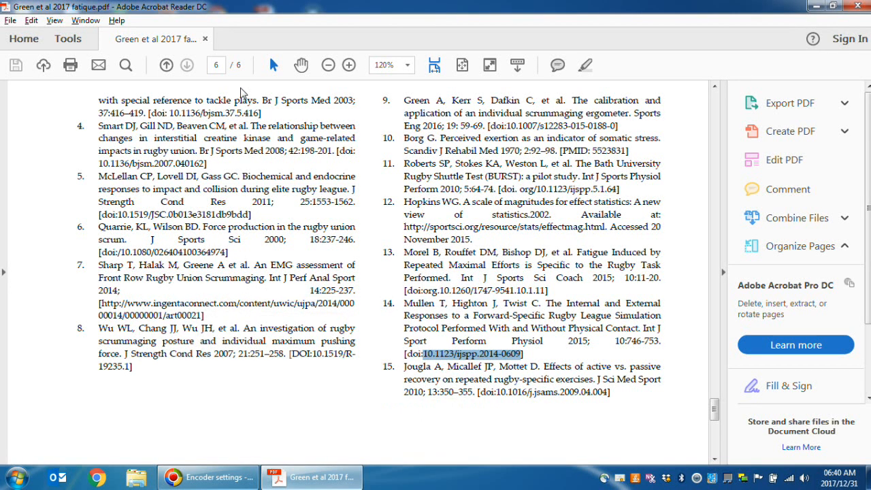
mouse_move(250, 114)
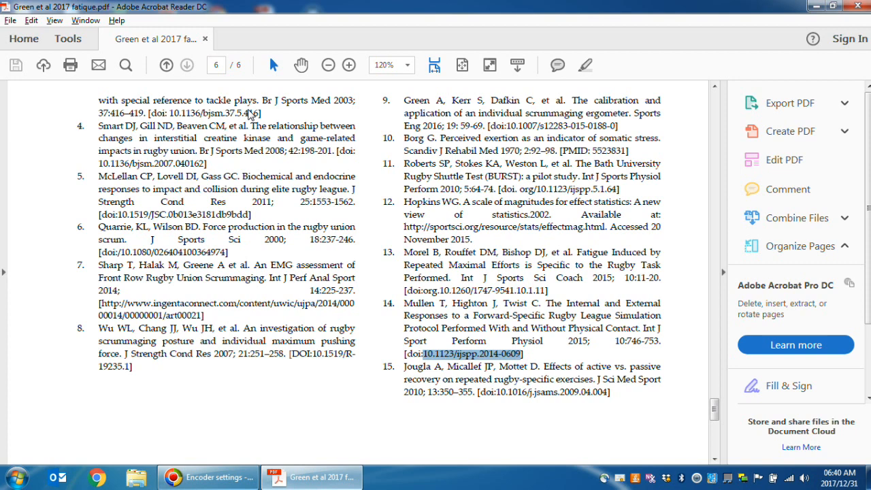
mouse_move(289, 218)
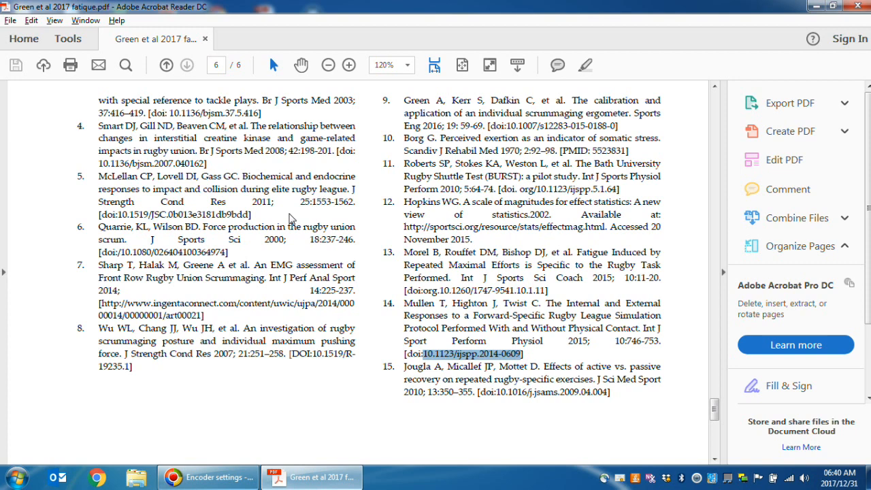
mouse_move(454, 340)
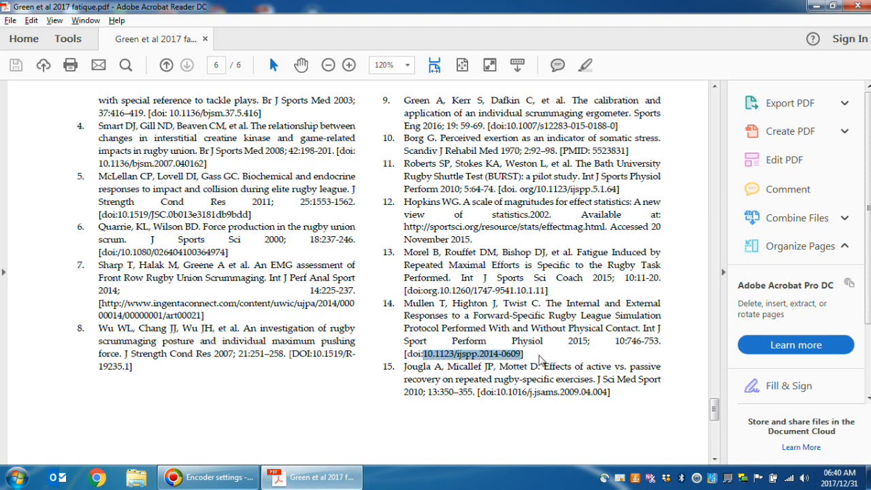
mouse_move(510, 363)
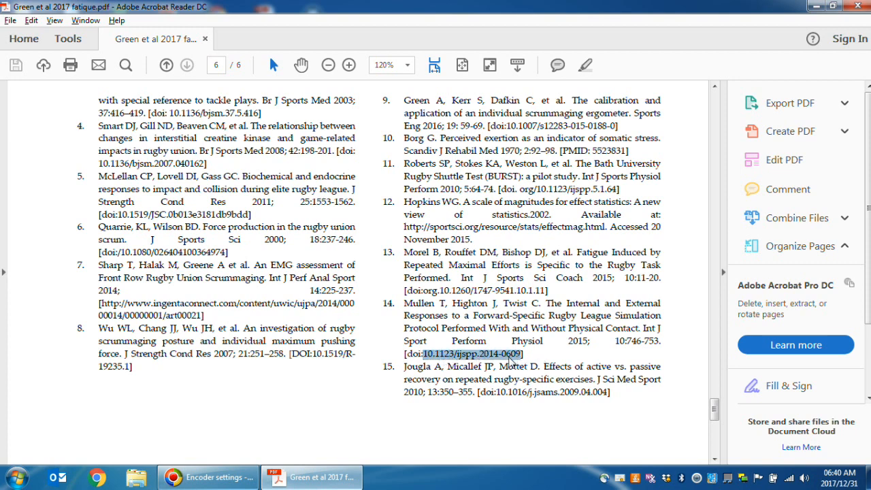
Step: Paste DOI 10.1123/ijspp.2014-0609 into the address bar and search Google for it
right_click(469, 354)
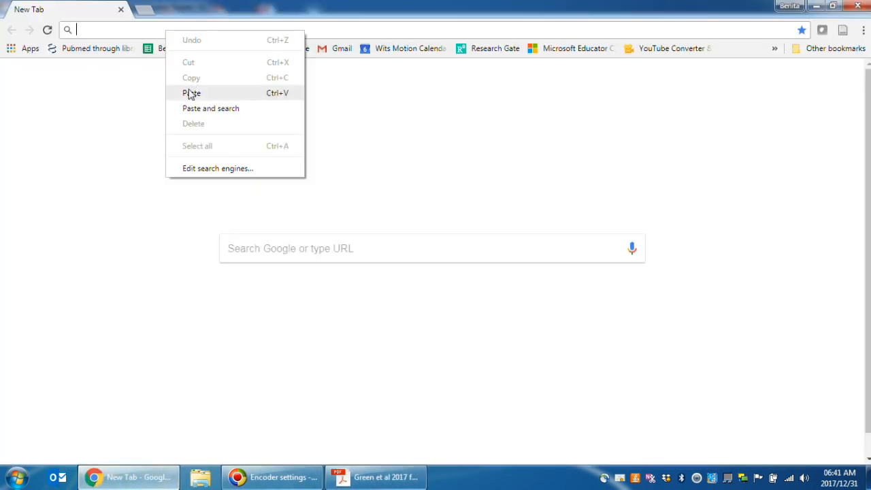
click(211, 108)
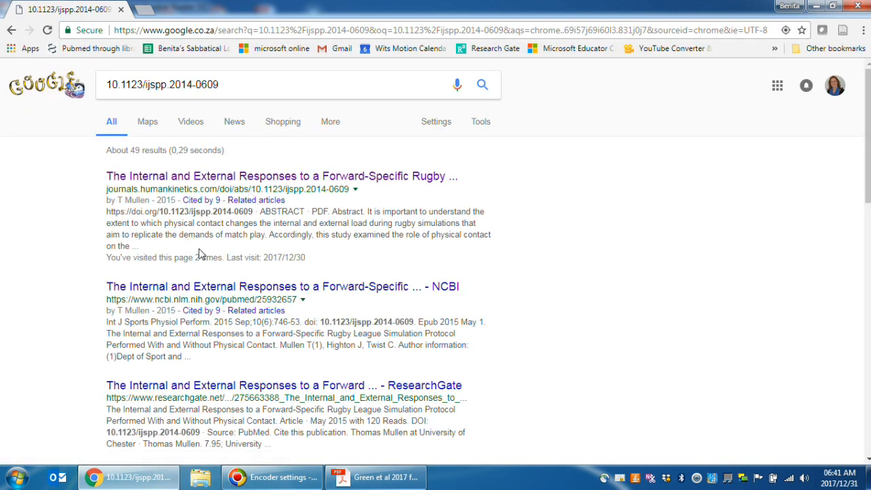
mouse_move(256, 199)
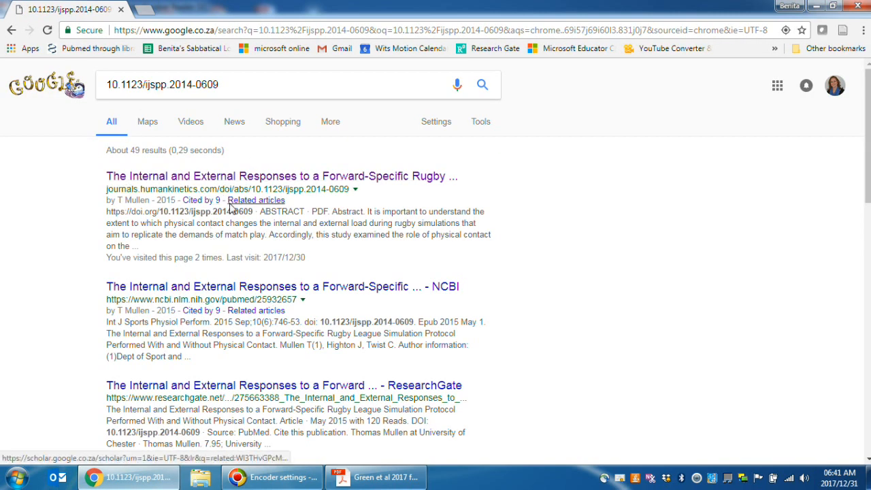
mouse_move(116, 225)
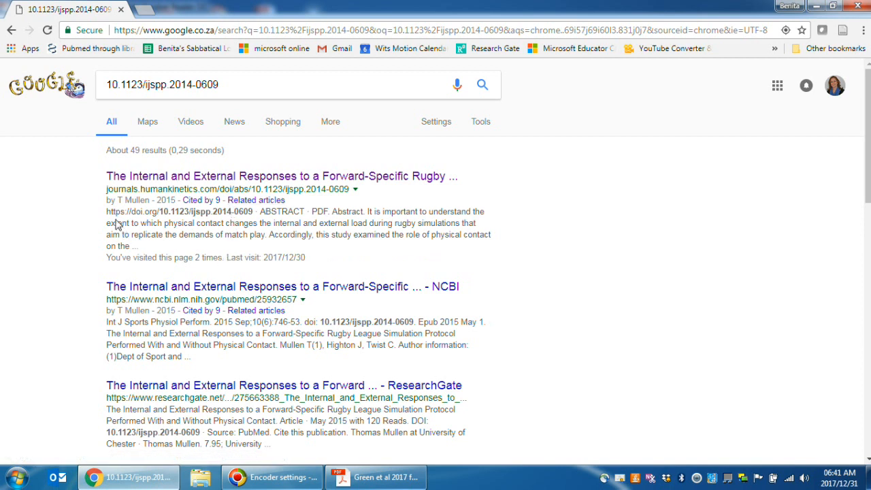
Step: Open the Mullen rugby article's Human Kinetics page via its doi.org link, then return to Acrobat
double_click(119, 212)
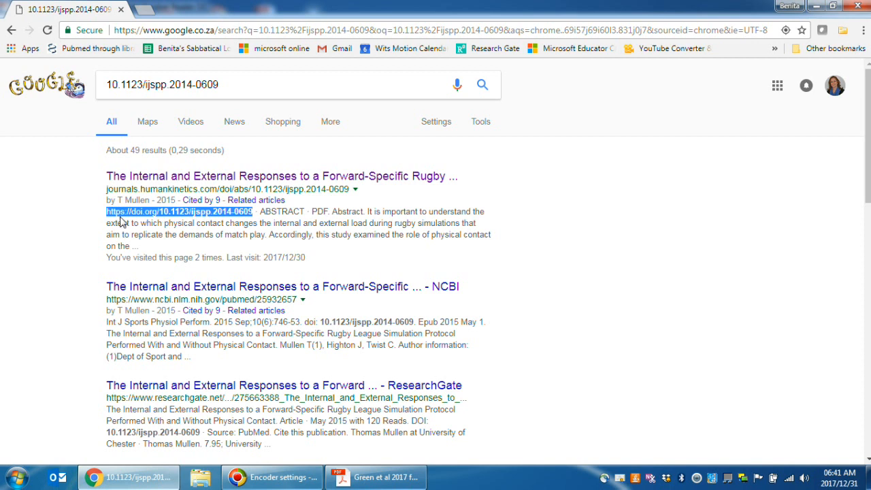
mouse_move(162, 220)
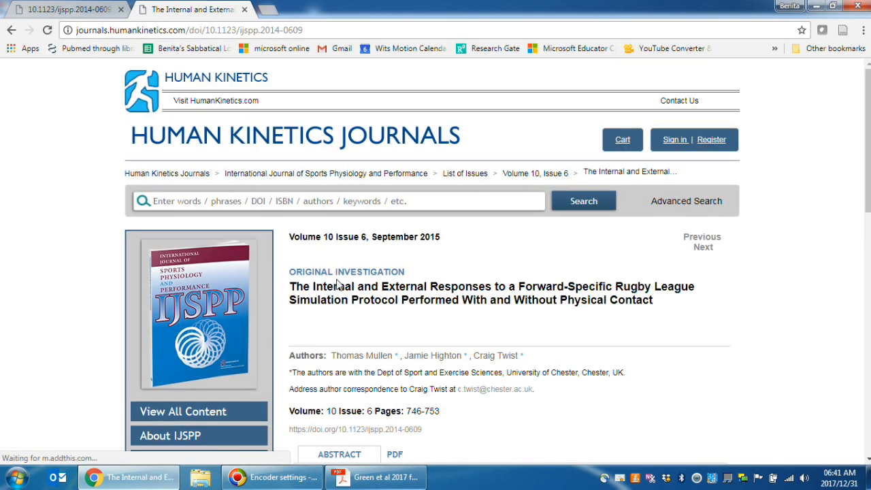
scroll(down, 3)
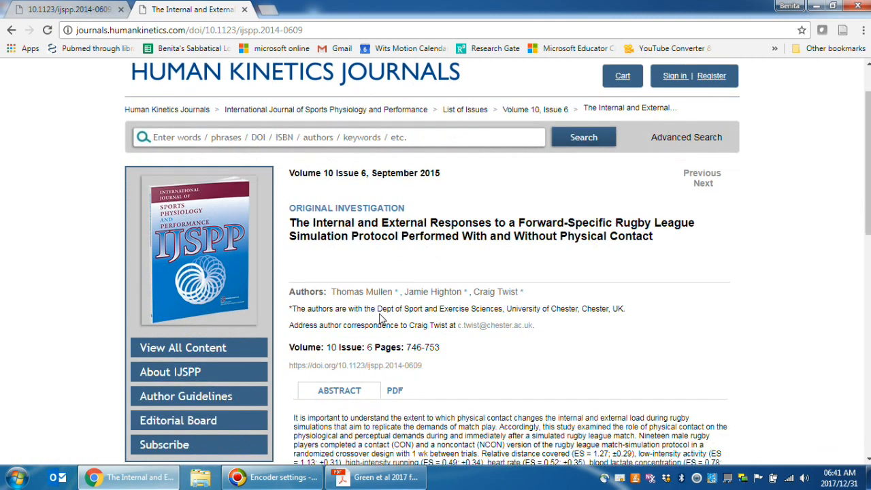
scroll(down, 3)
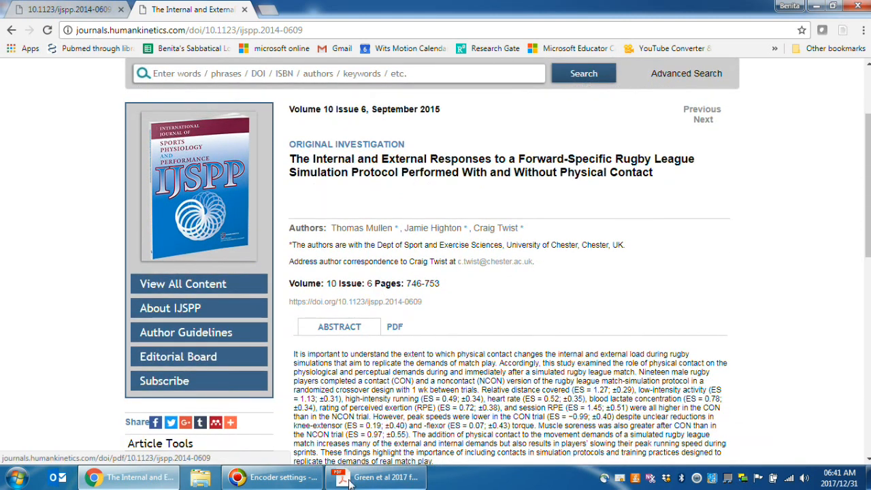
click(374, 476)
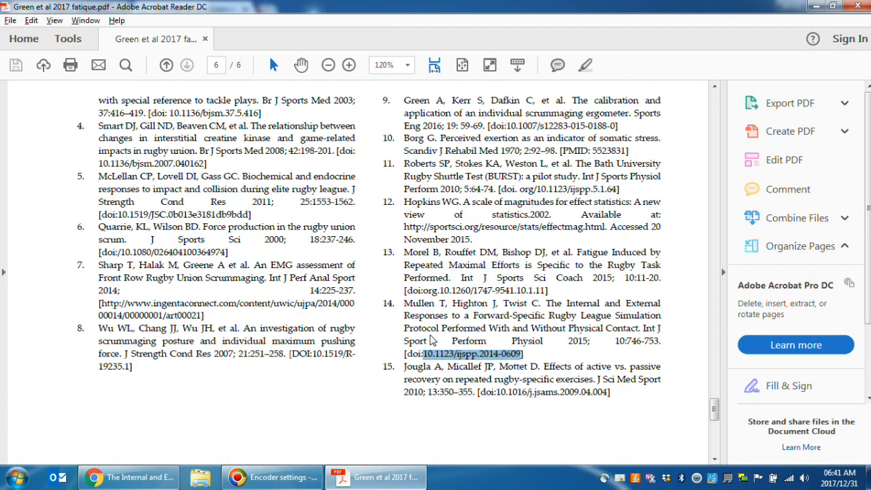
mouse_move(442, 315)
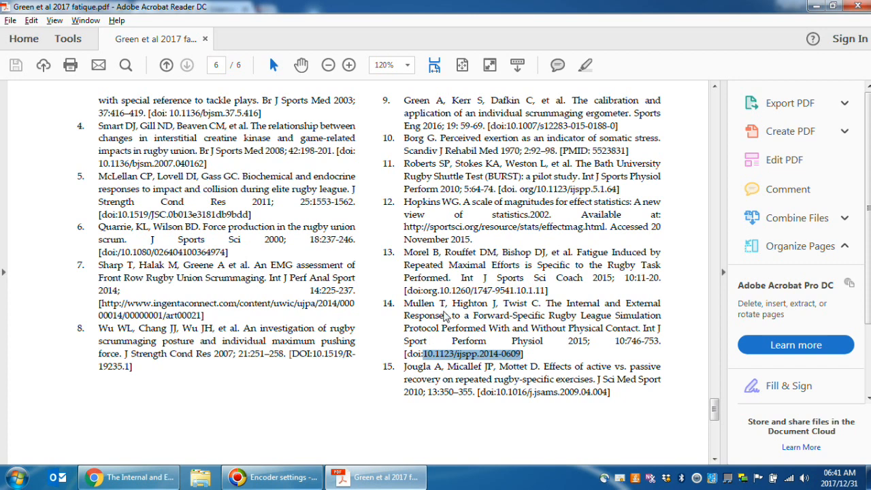